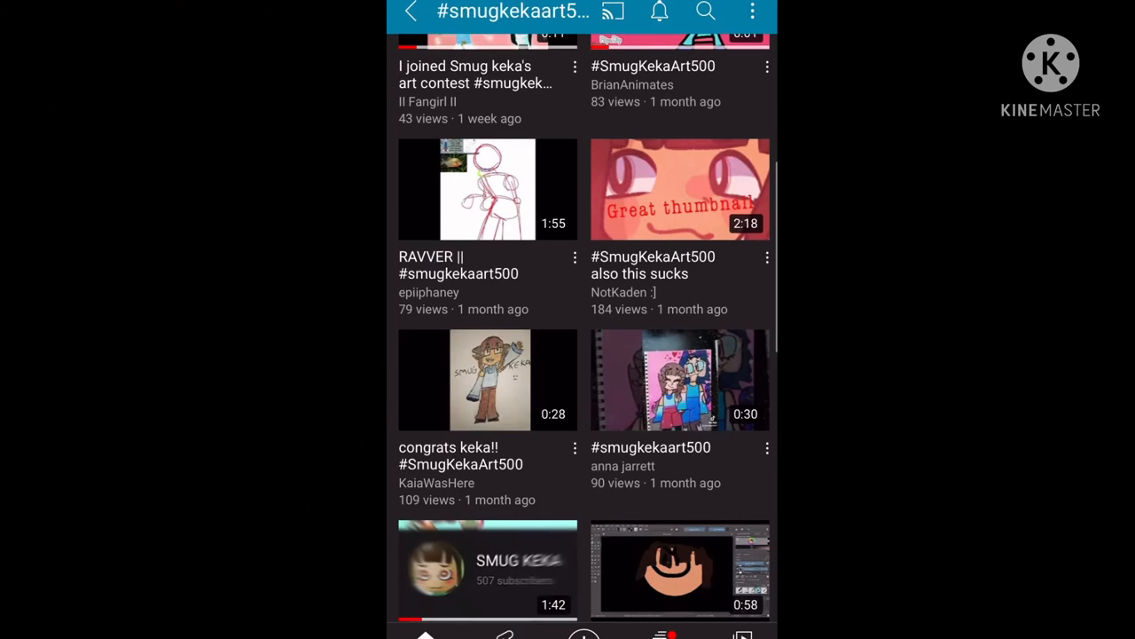
scroll("down", 3)
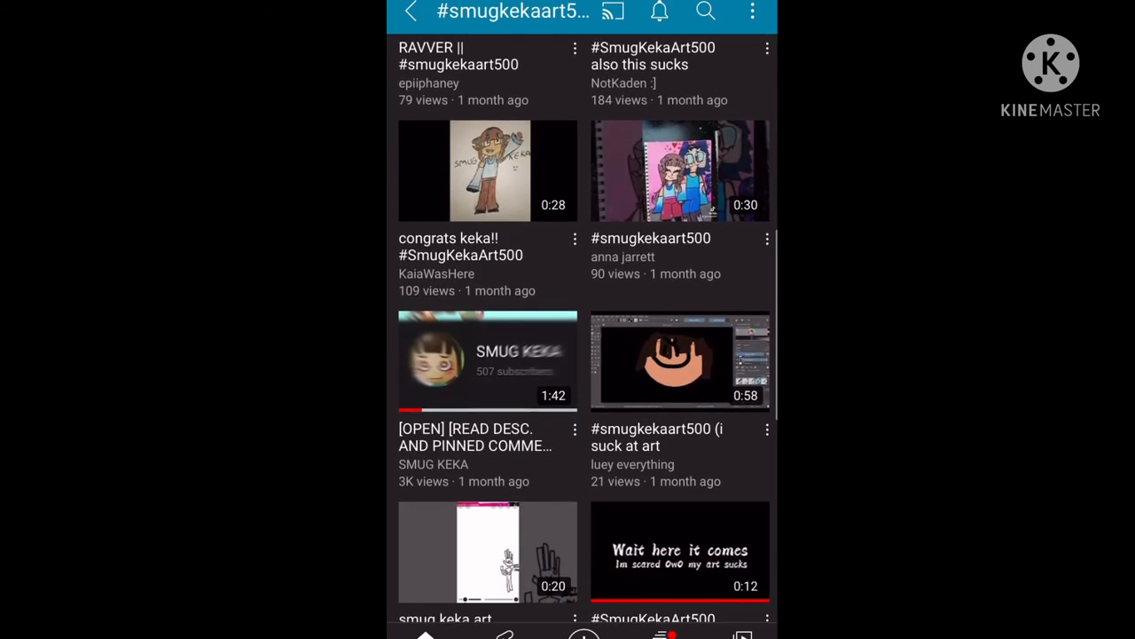
scroll("down", 3)
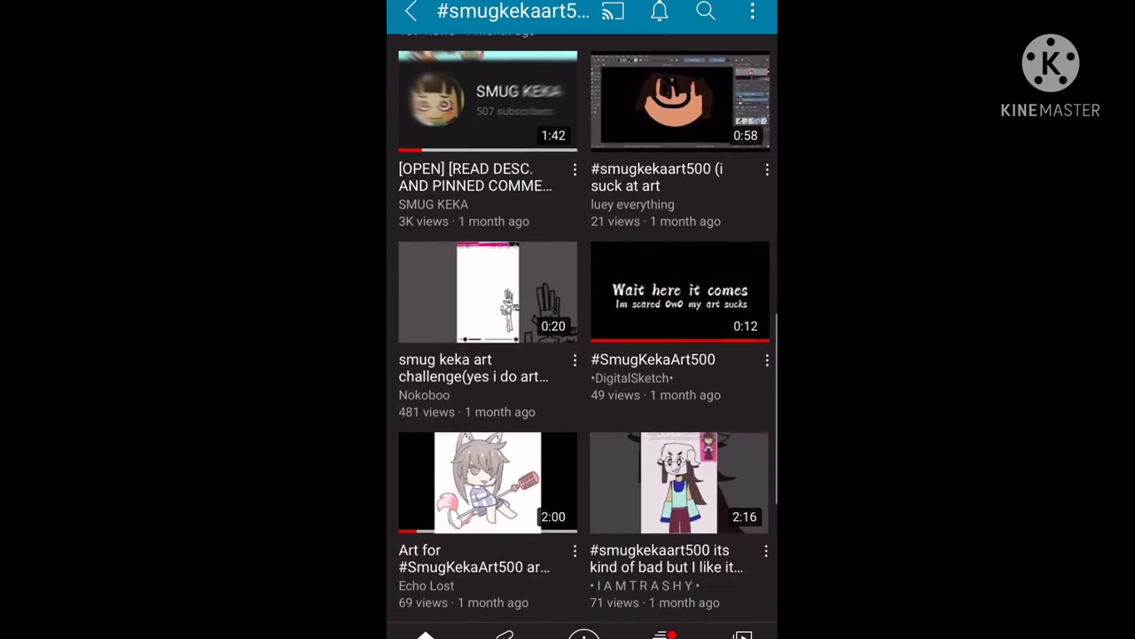
scroll("down", 3)
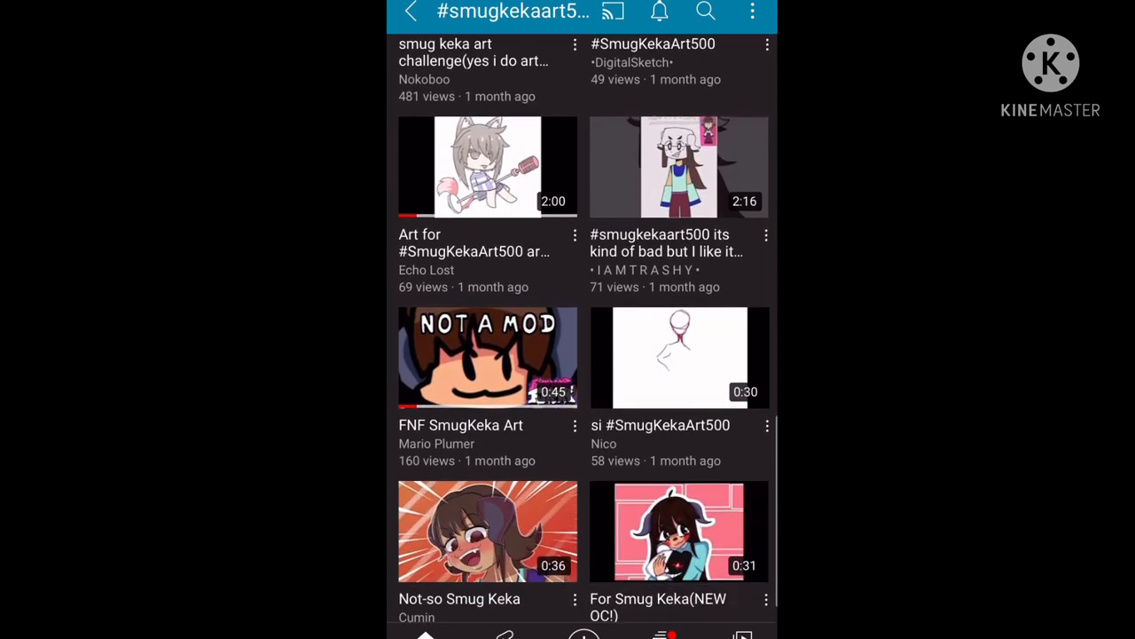